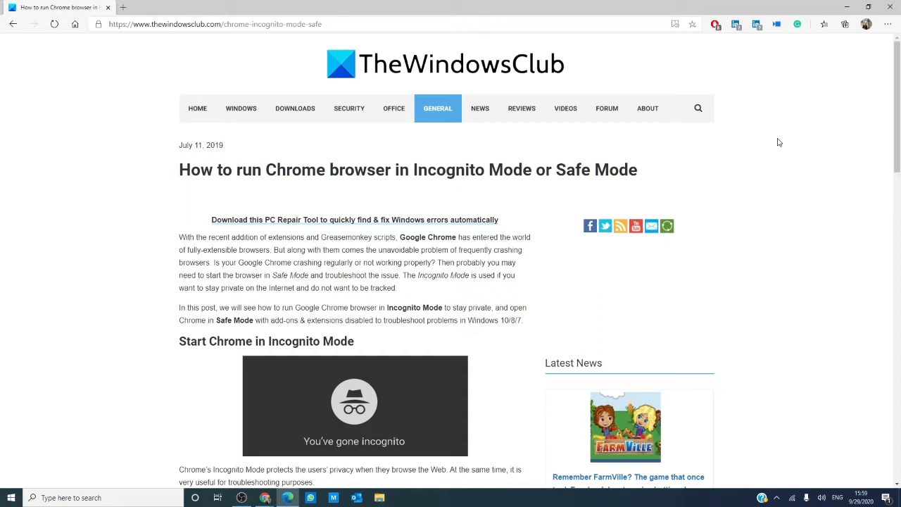
mouse_move(768, 176)
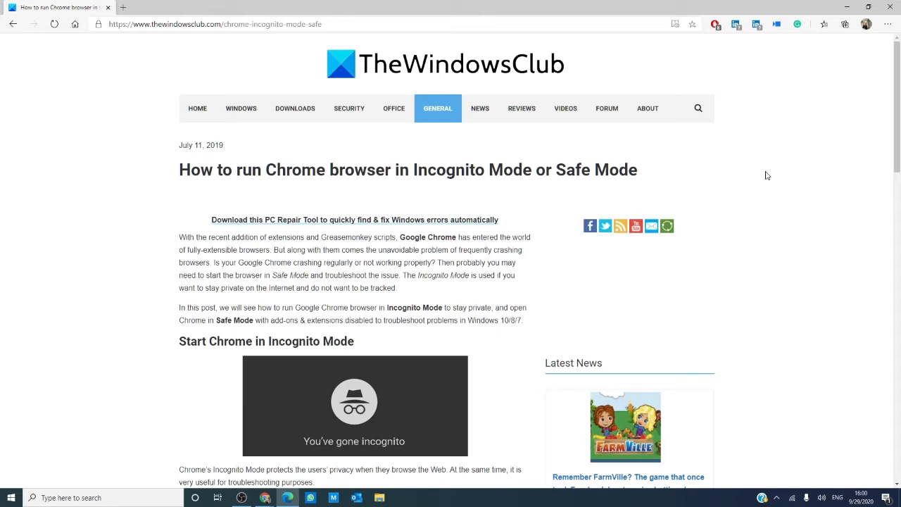
mouse_move(758, 175)
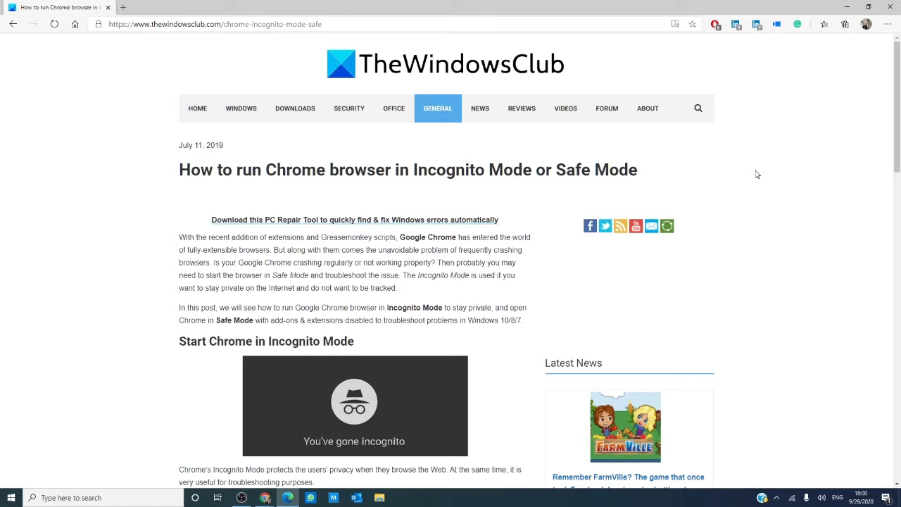
mouse_move(766, 144)
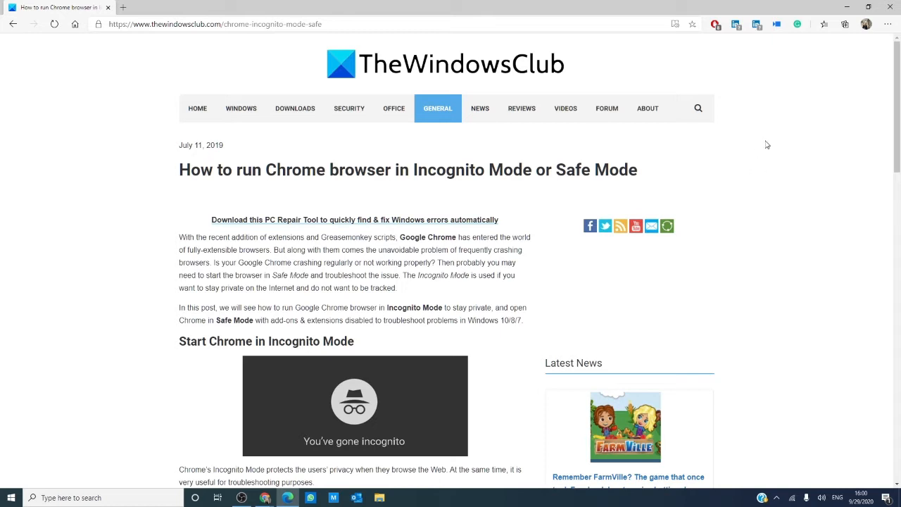
- Bring Chrome's new tab page forward, check a shortcut's context menu, then show the installed programs list
left_click(126, 8)
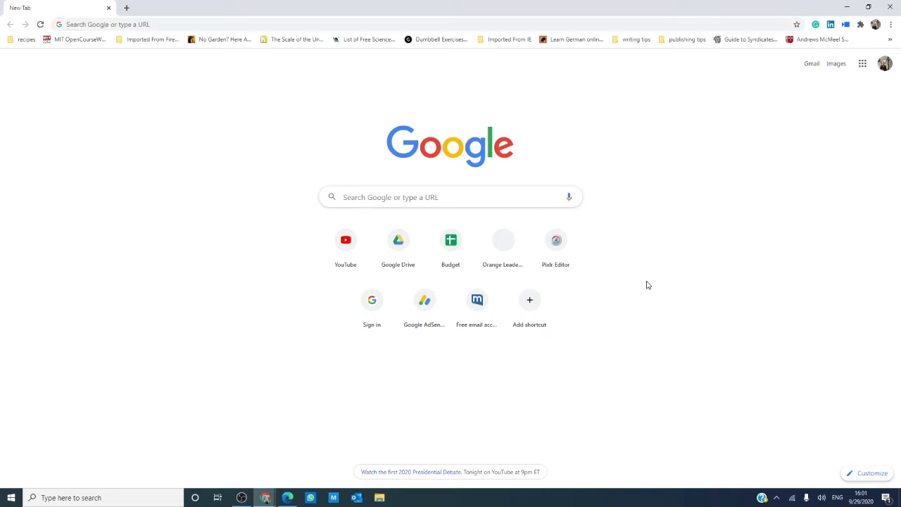
mouse_move(476, 299)
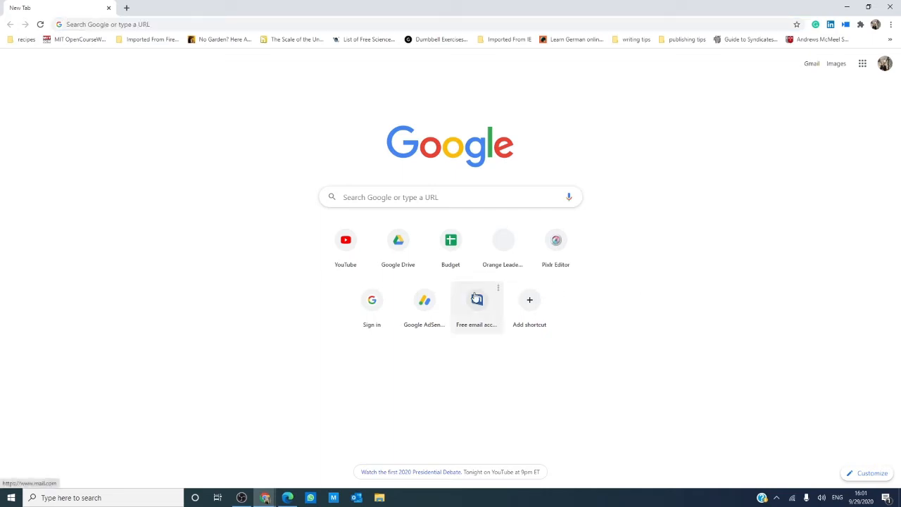
right_click(503, 240)
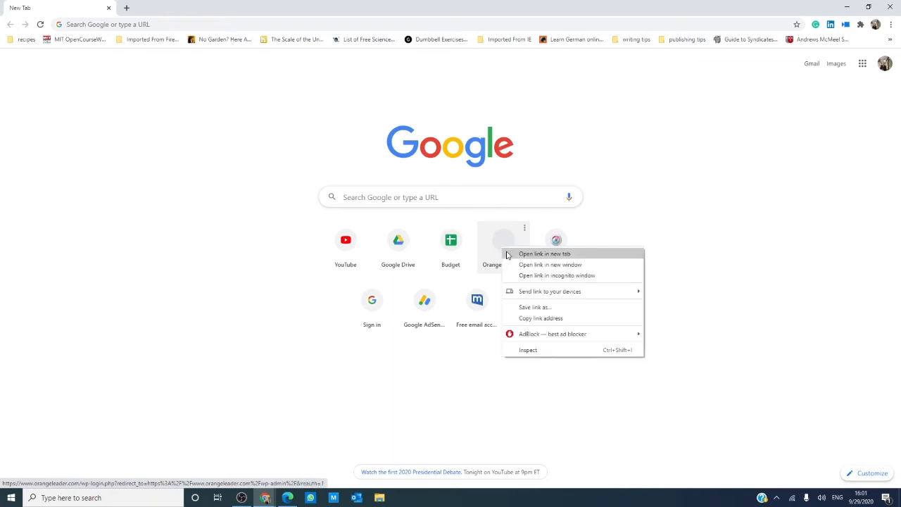
mouse_move(557, 275)
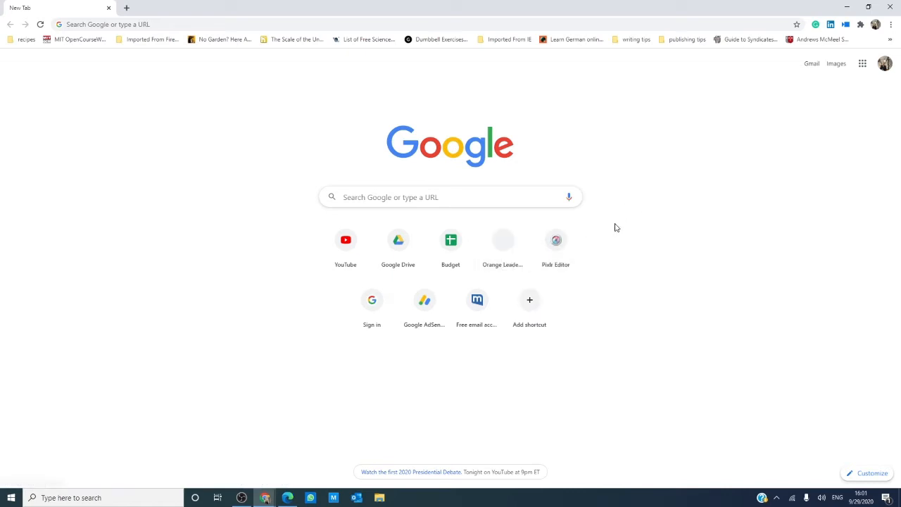
mouse_move(886, 35)
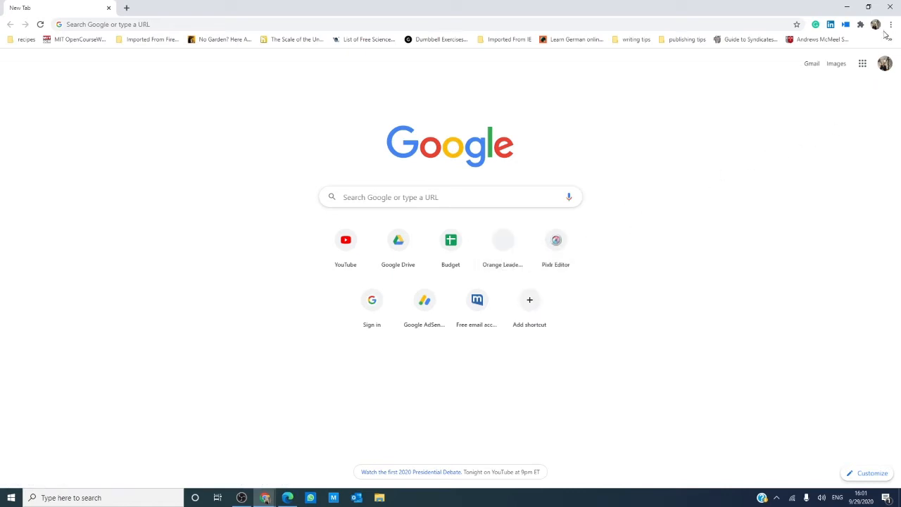
left_click(890, 24)
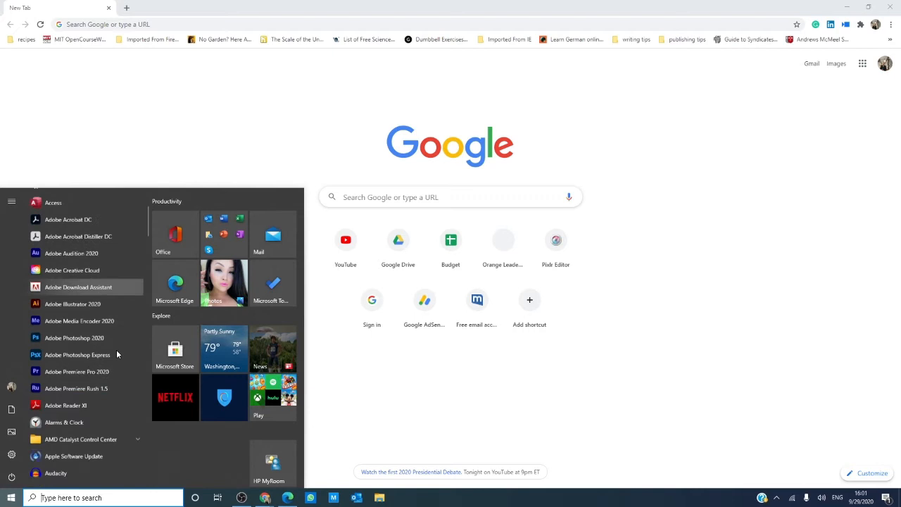
scroll("down", 3)
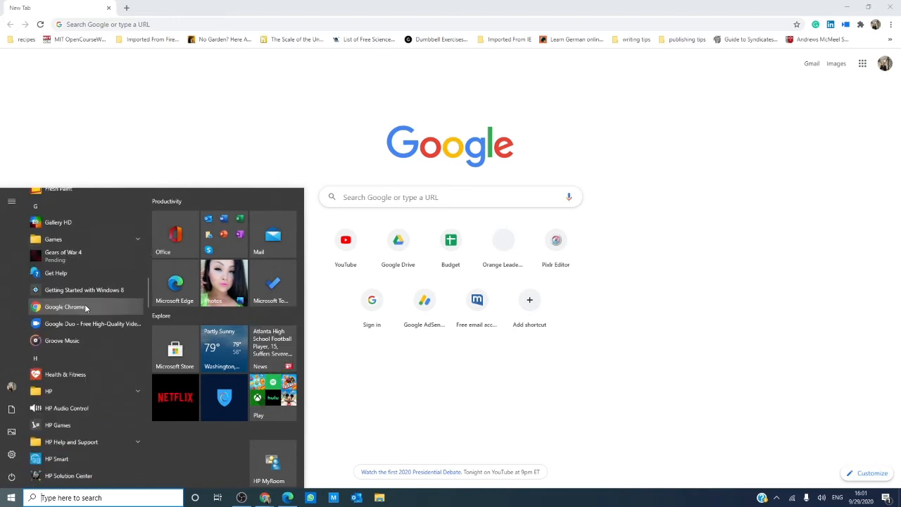
right_click(65, 307)
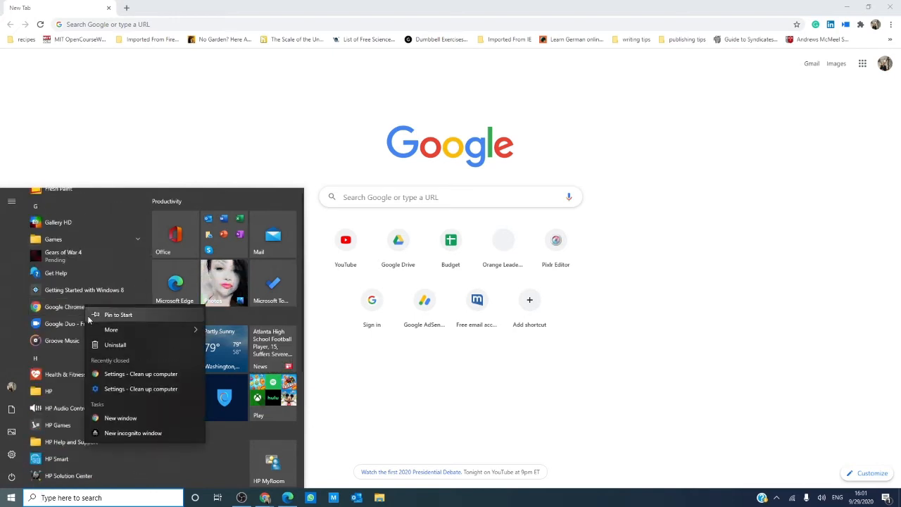
mouse_move(110, 437)
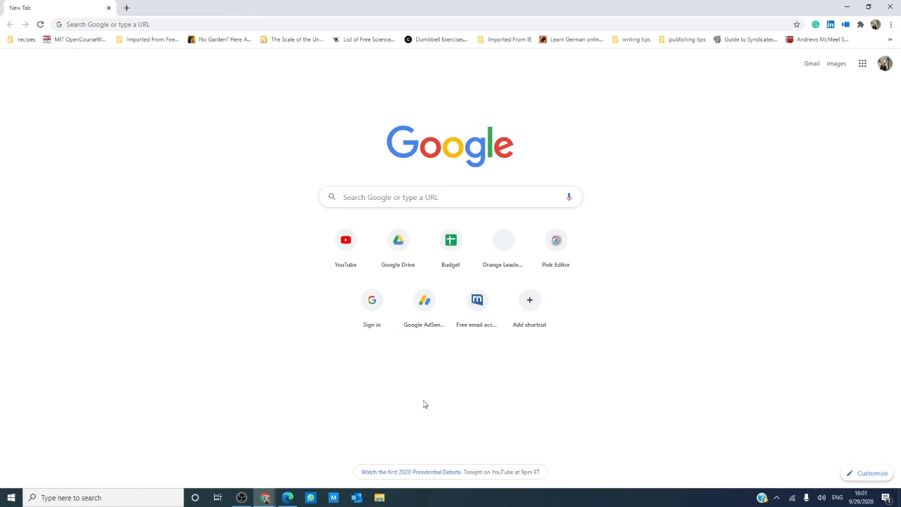
mouse_move(885, 273)
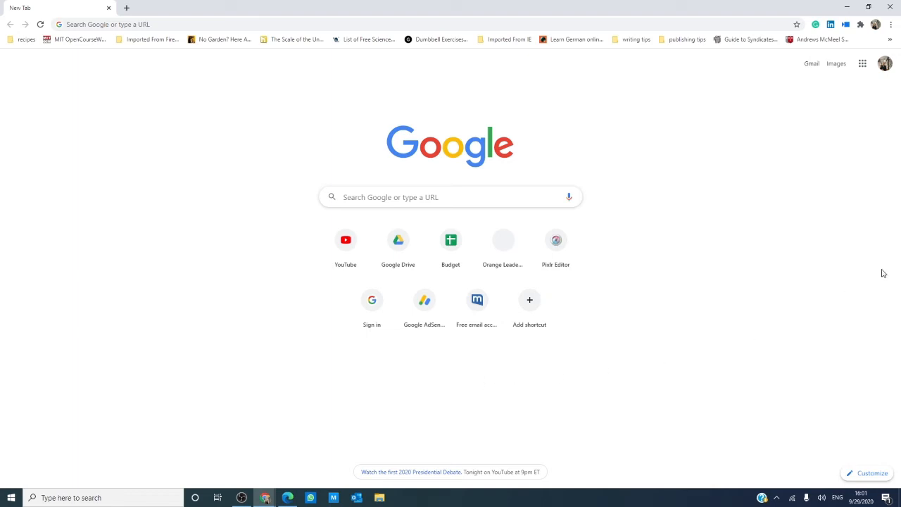
- Reach chrome://extensions via More tools, listing AdBlock, Adobe Acrobat and Grammarly with their toggles
left_click(890, 24)
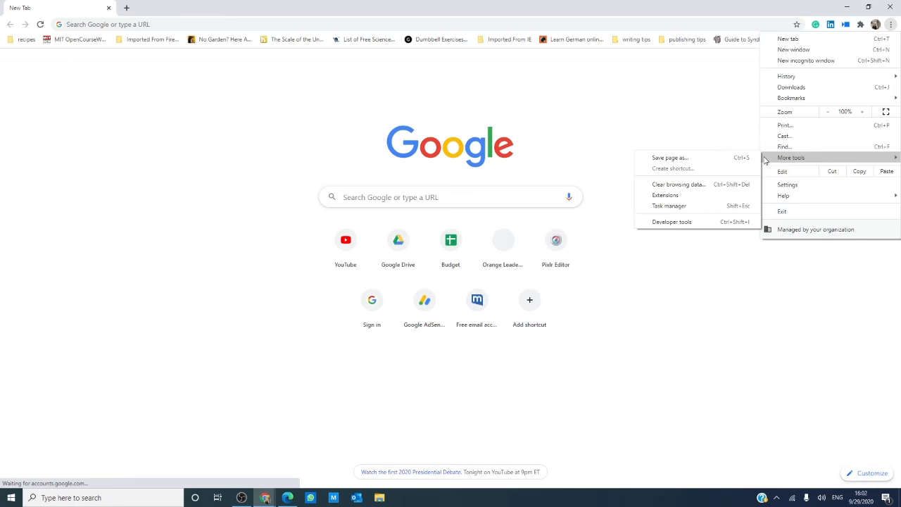
left_click(664, 194)
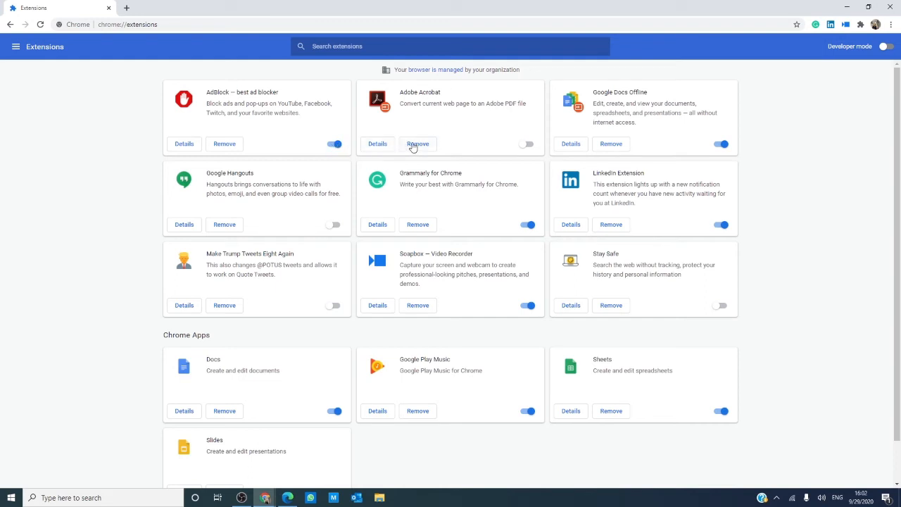
mouse_move(617, 138)
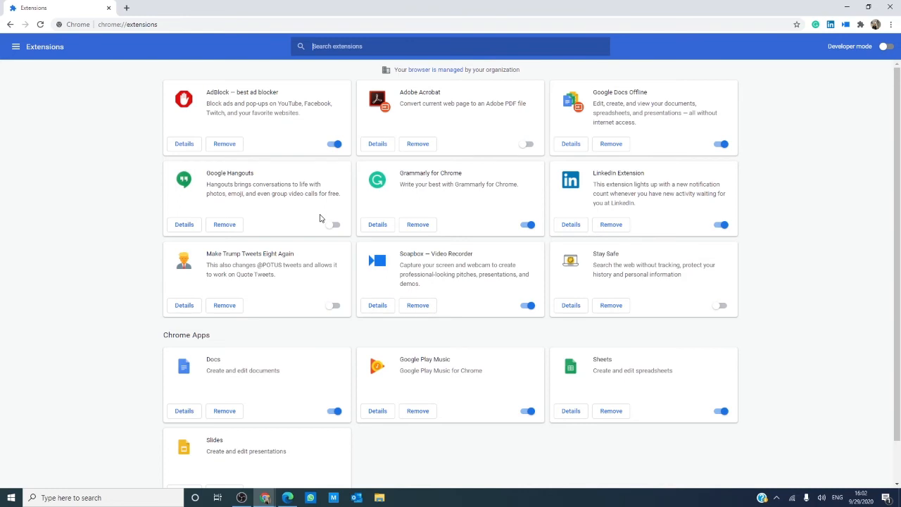
mouse_move(307, 456)
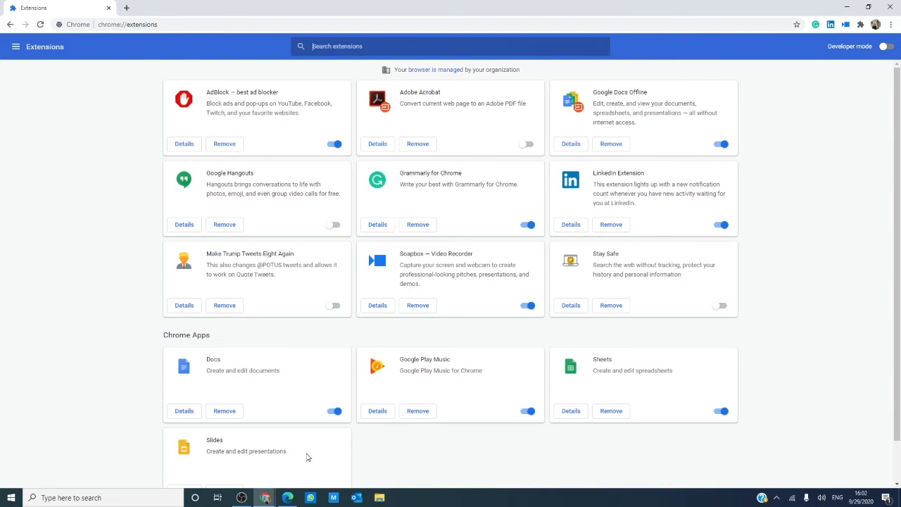